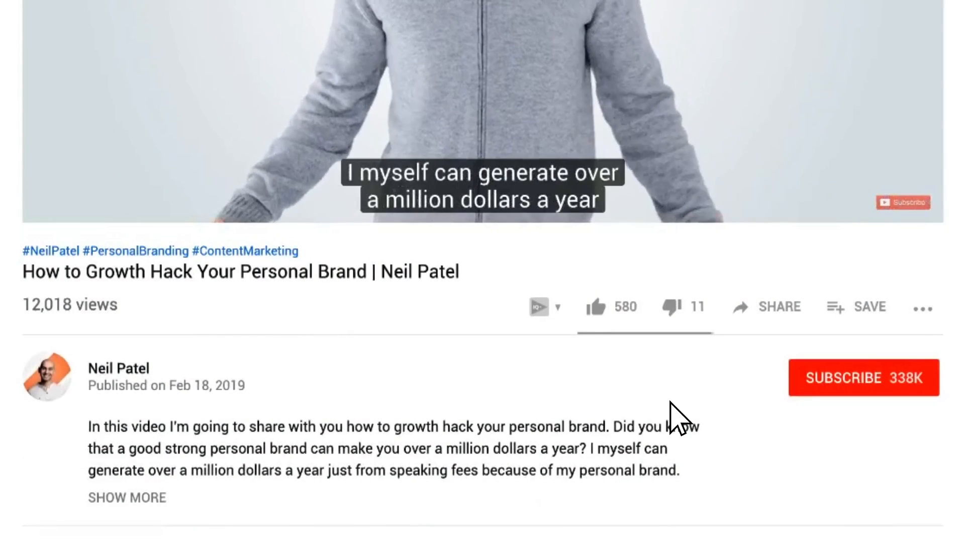
click(865, 391)
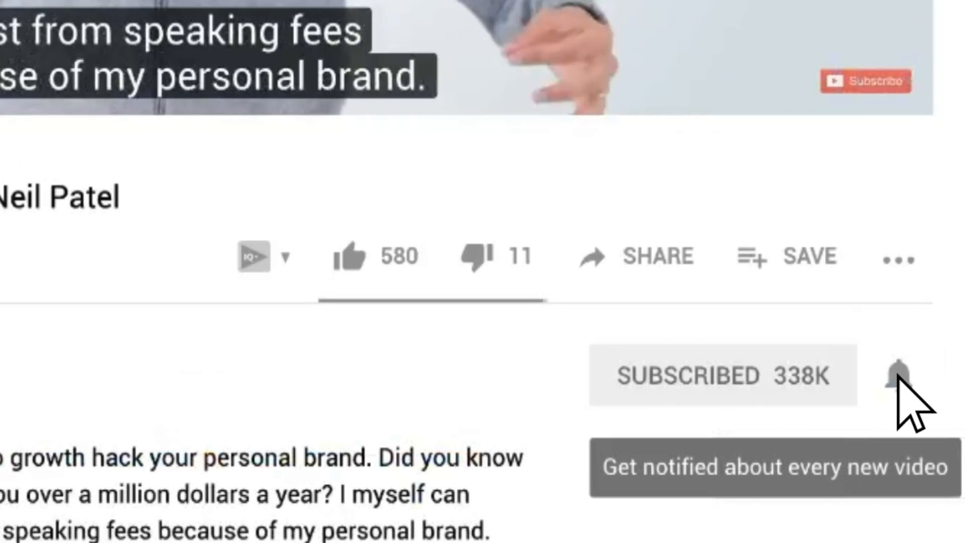
click(901, 379)
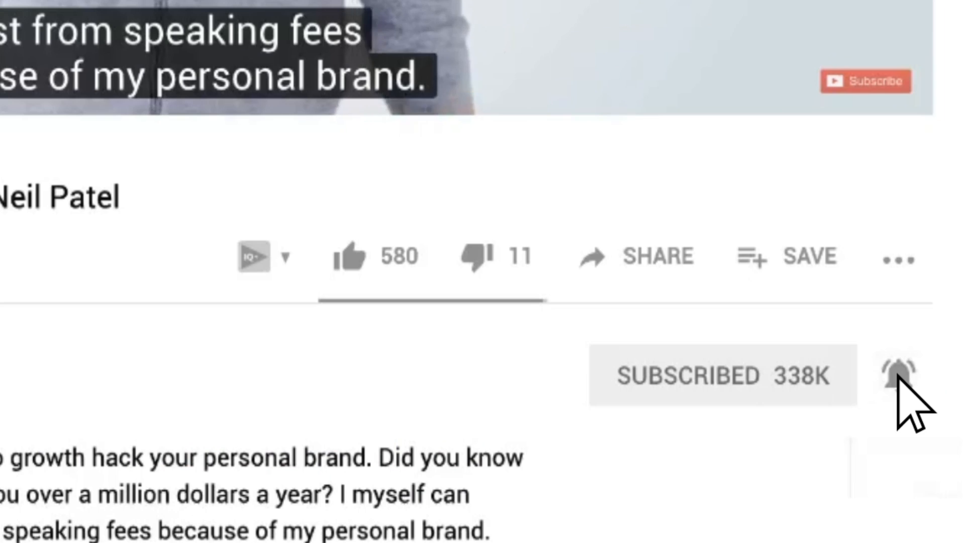